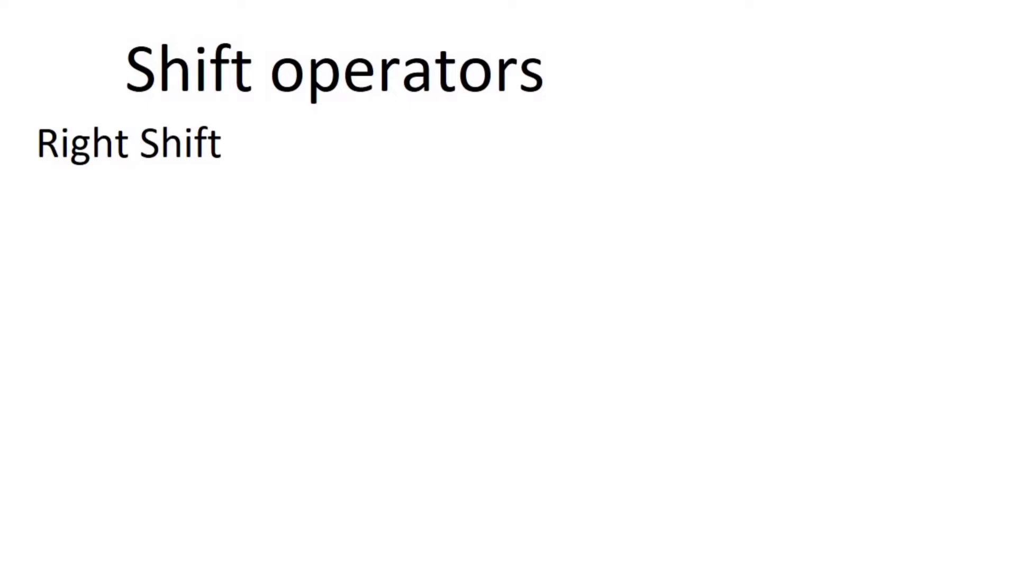
Step: Handwrite 20 → 10100, 20>>1 → 01010, and begin 20>>2 → 001
type("20")
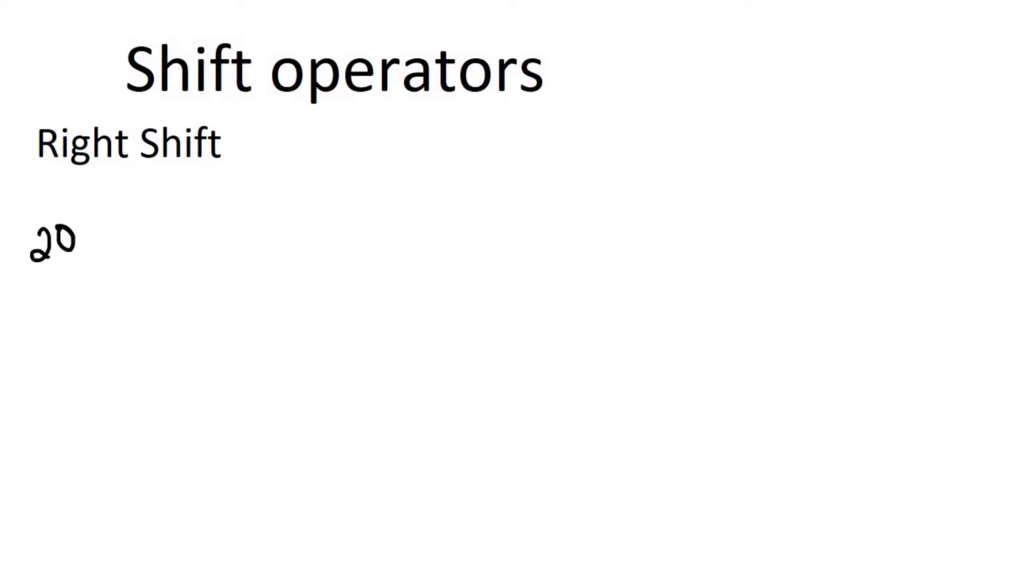
left_click_drag(85, 243, 120, 243)
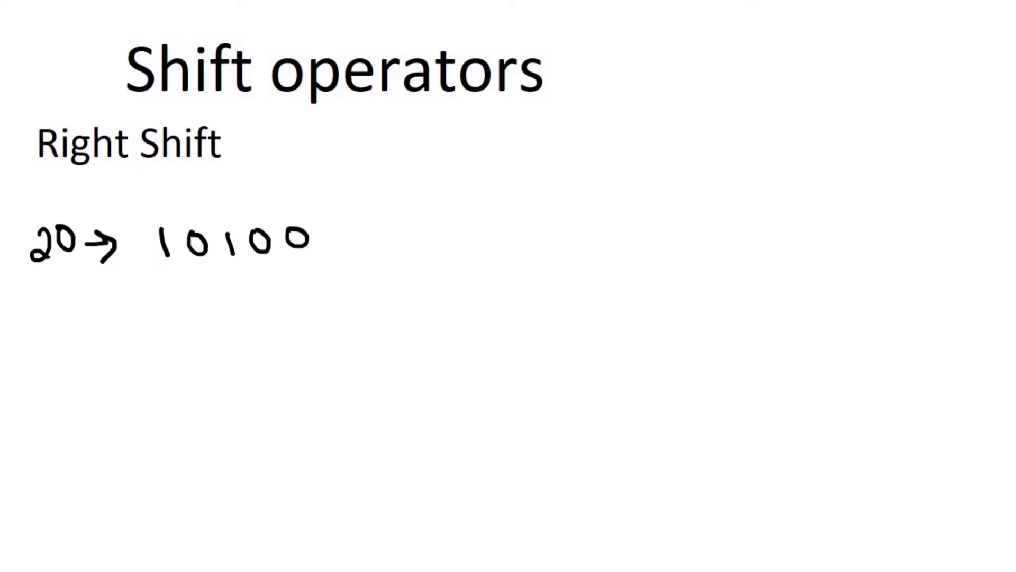
type("20Y")
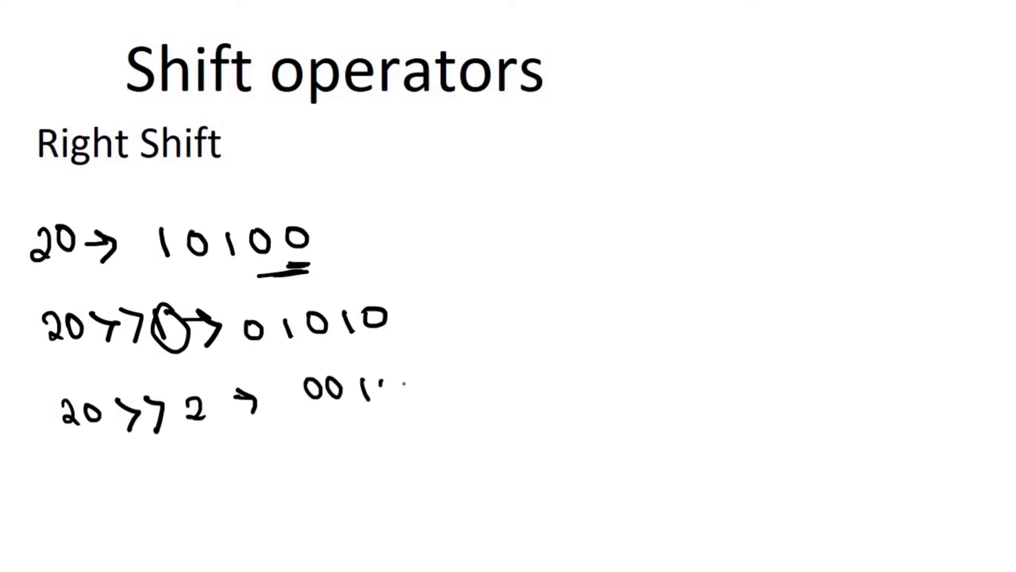
Step: Complete 00101 for 20>>2, add 20>>3 → 00010, and draw a vertical divider
left_click_drag(364, 389, 415, 395)
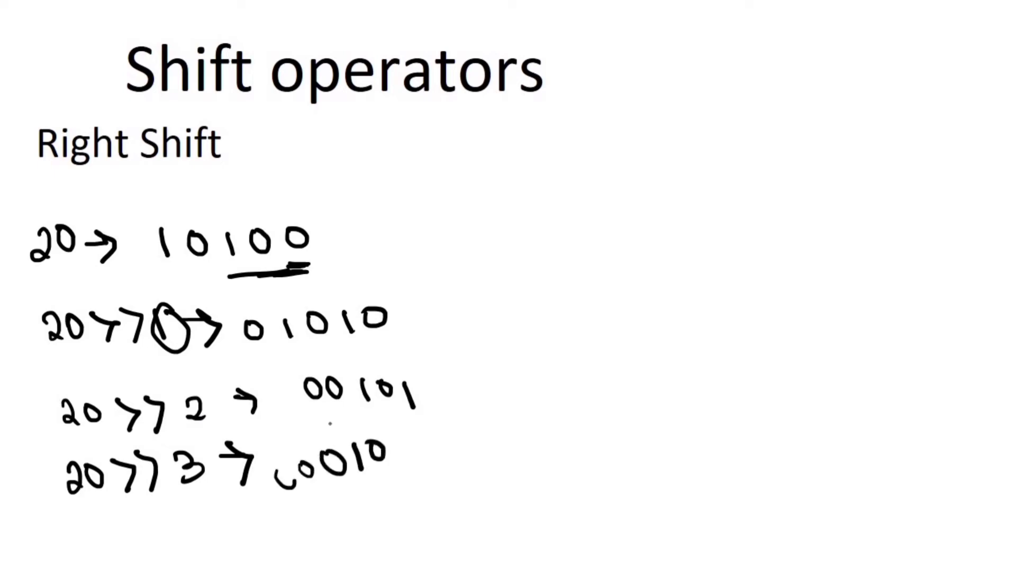
left_click_drag(490, 217, 538, 448)
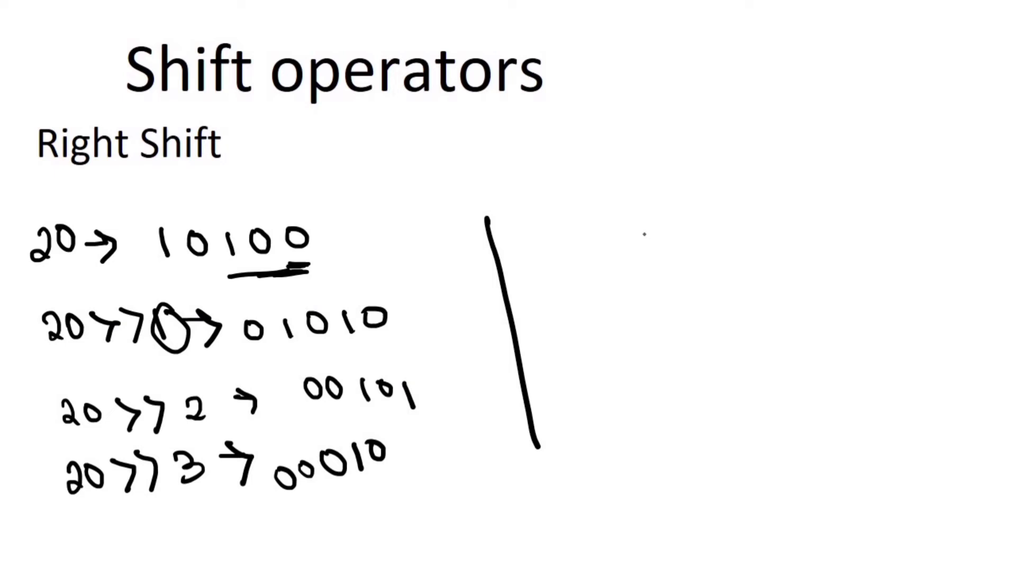
Step: Handwrite the formula number / 2ⁿ beside the divider
type("numb")
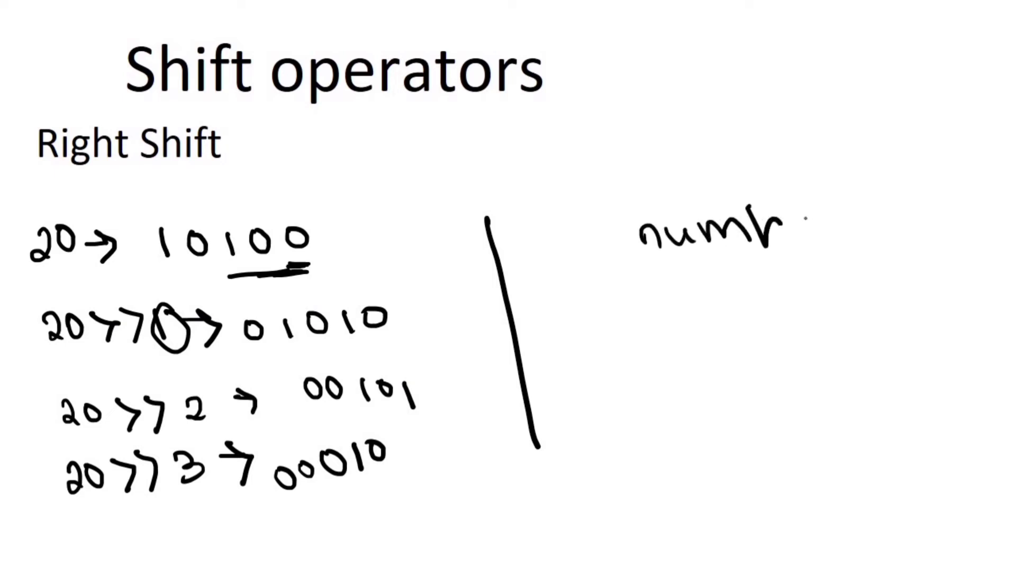
type("number")
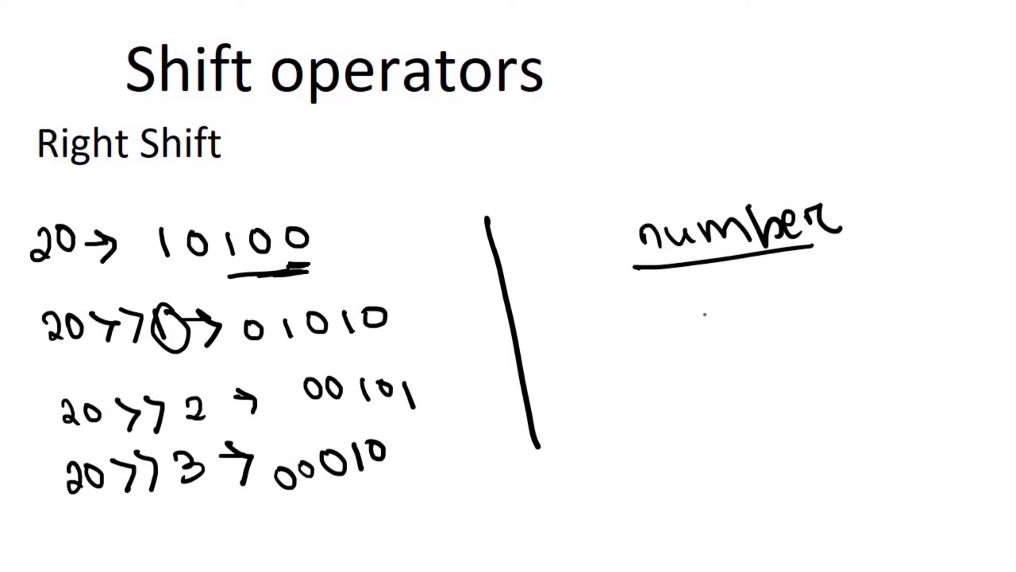
type("2n")
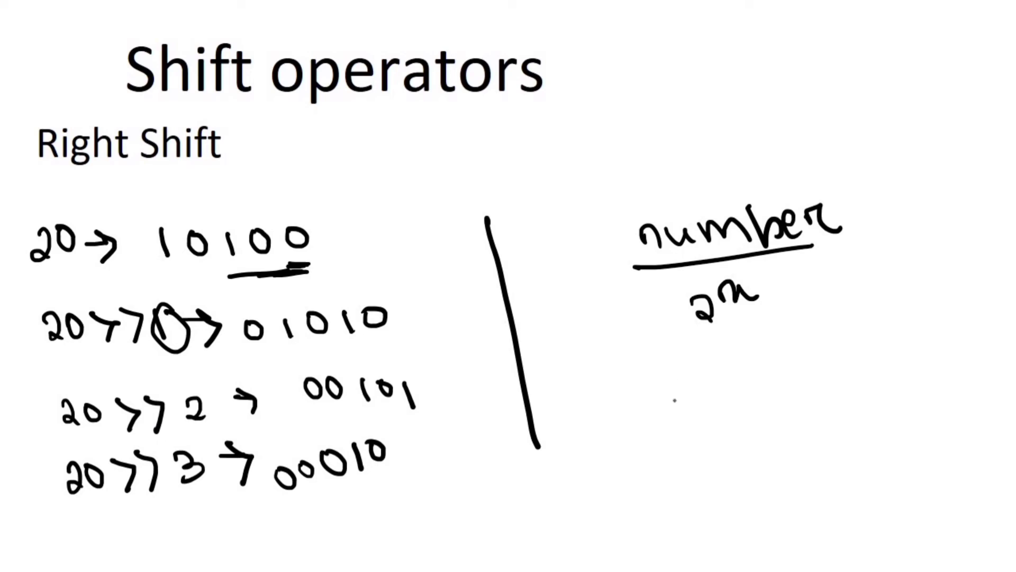
Step: Write the example 20/2¹ = 20/2 = 10 and underline 01010
left_click_drag(661, 383, 713, 421)
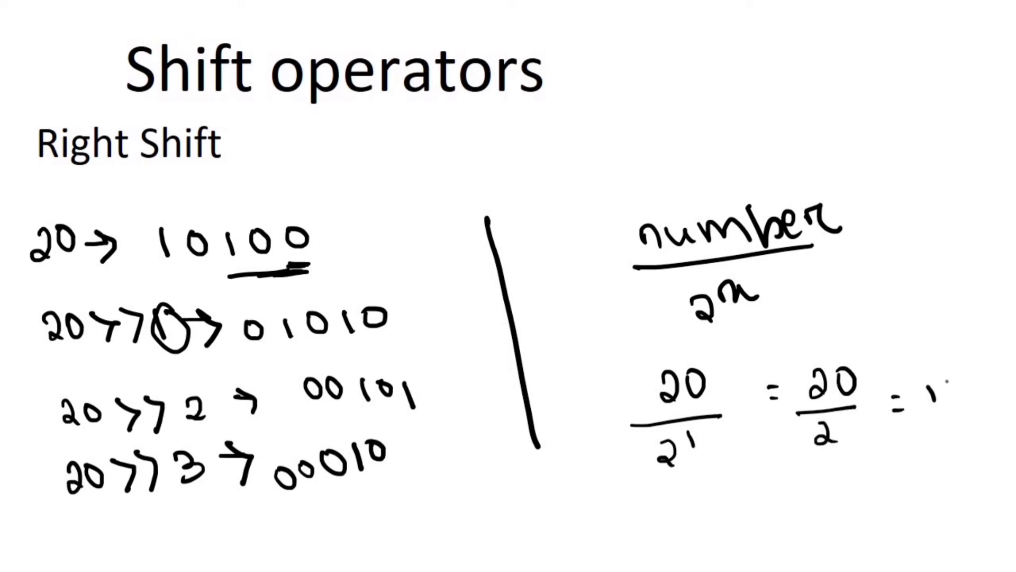
type("10")
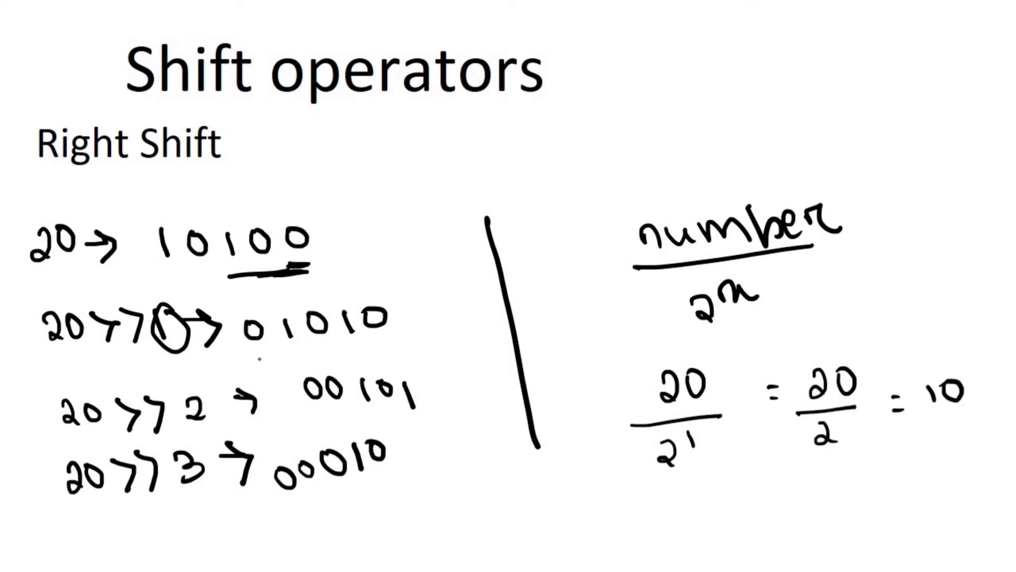
left_click_drag(243, 346, 402, 347)
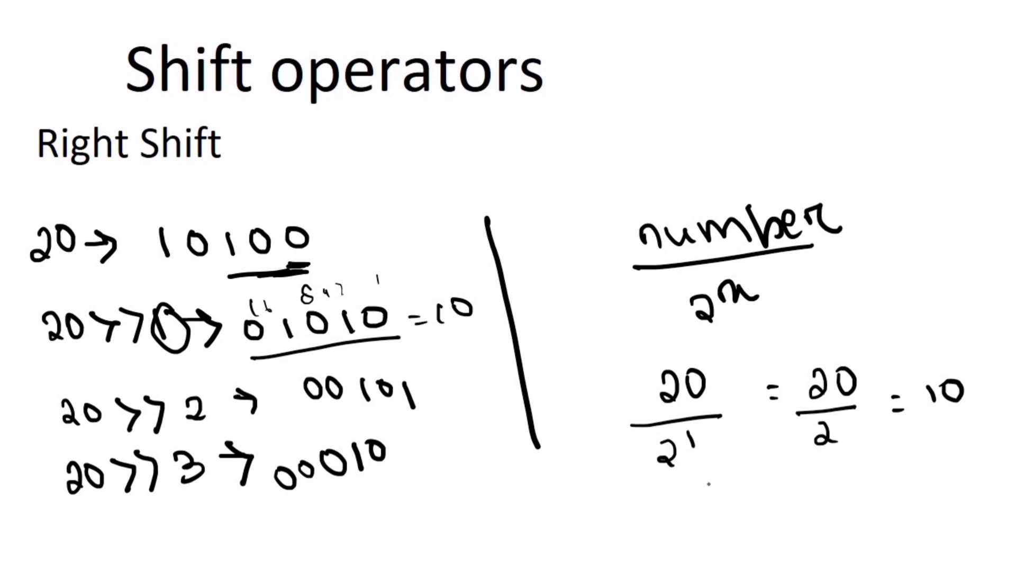
Step: Mark 01010 as 10 and write 20/2² = 20/4 = 5 below
type("20")
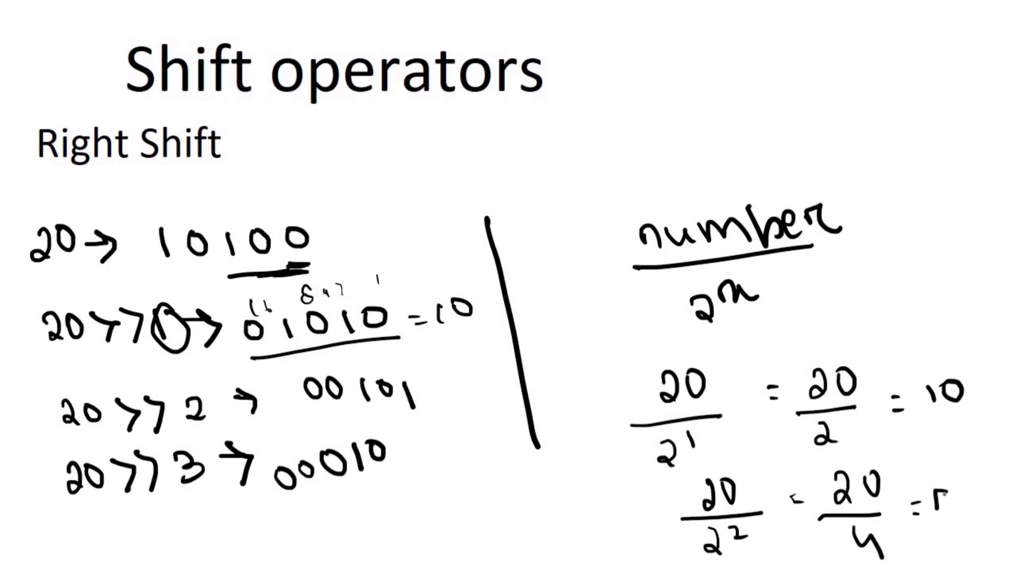
type("5")
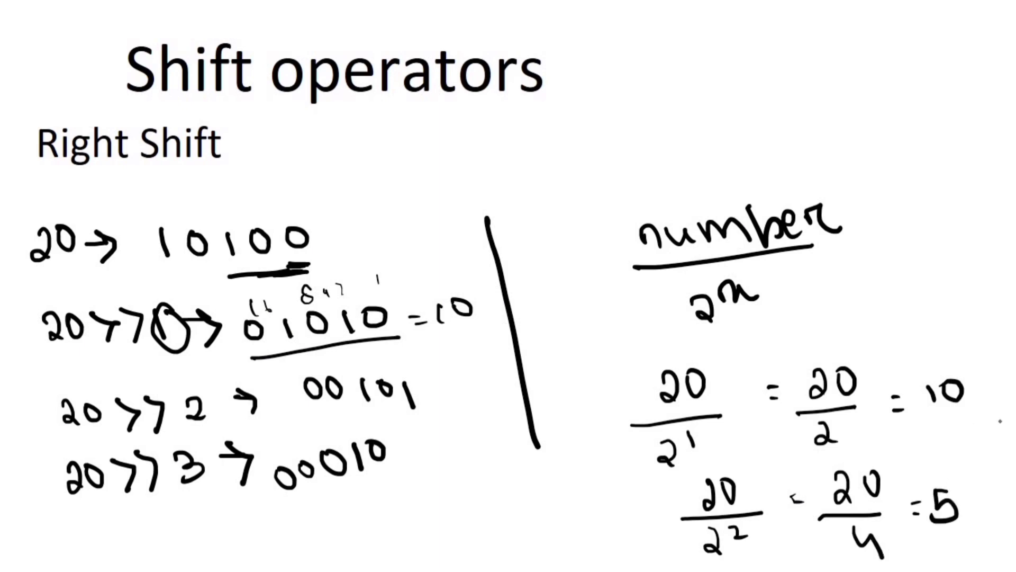